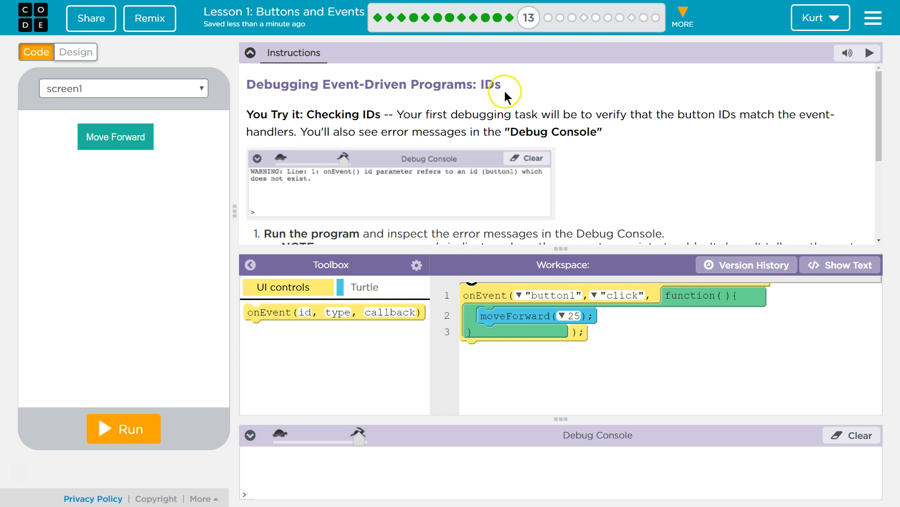
pyautogui.moveTo(700, 134)
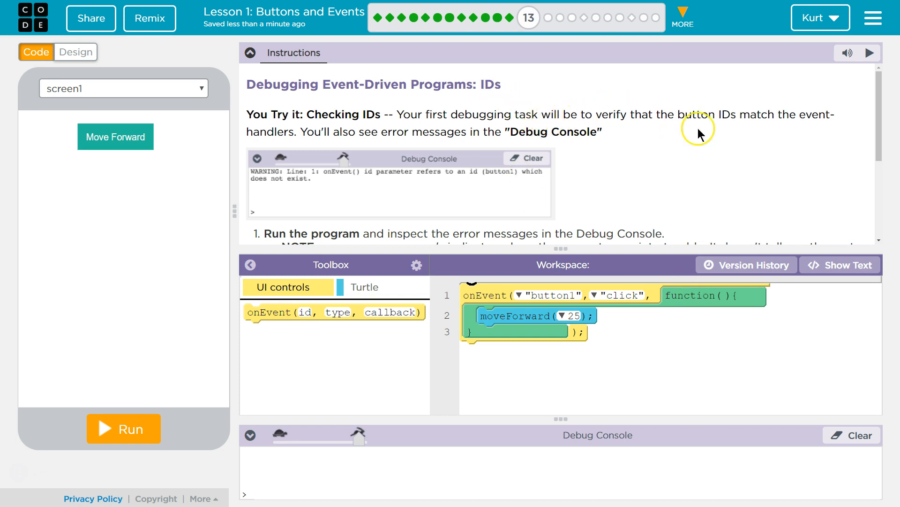
pyautogui.moveTo(805, 119)
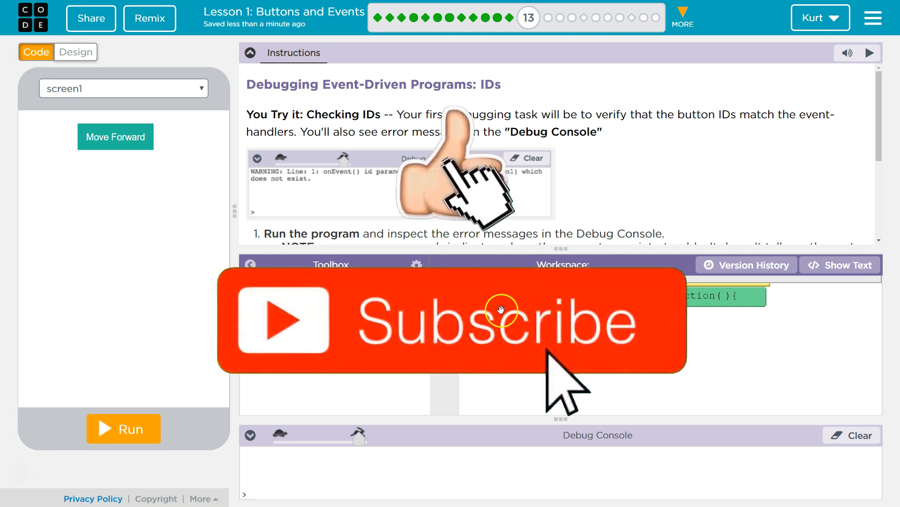
pyautogui.moveTo(475, 290)
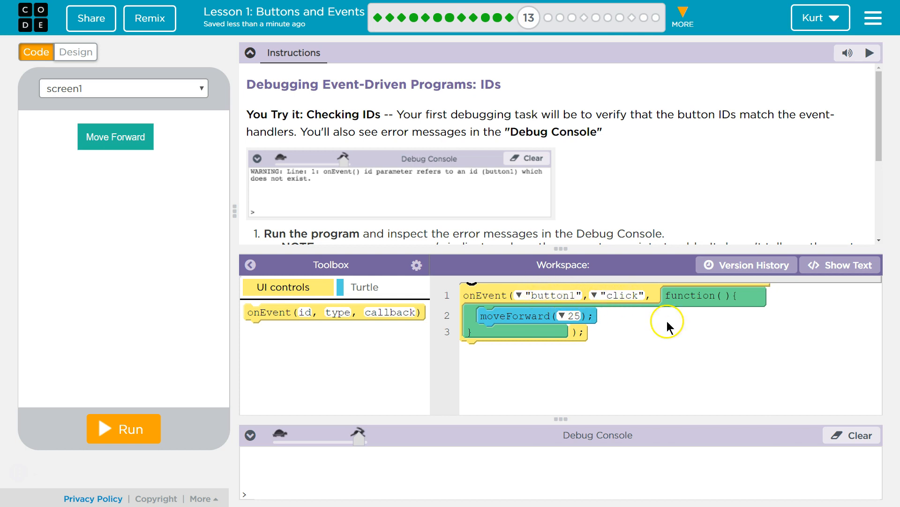
# - Run the program; the console warns that the handler's "button1" id does not exist
pyautogui.click(116, 137)
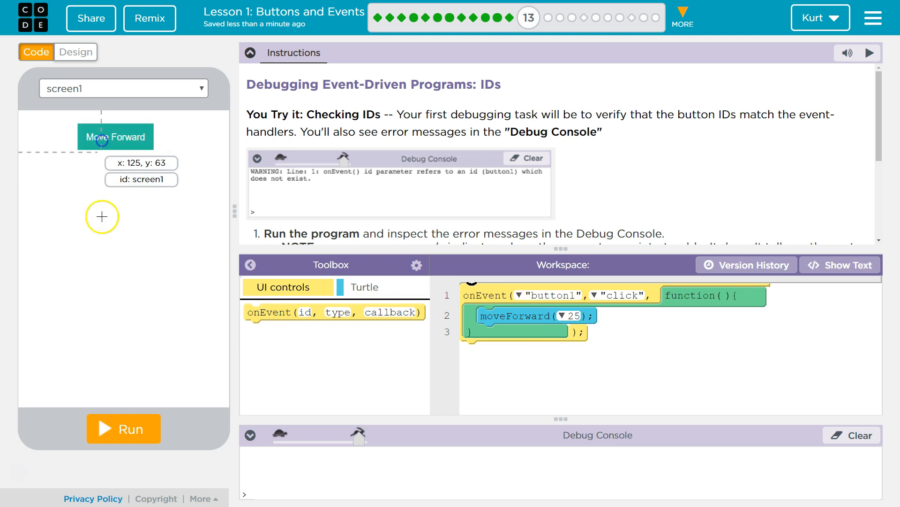
pyautogui.click(122, 428)
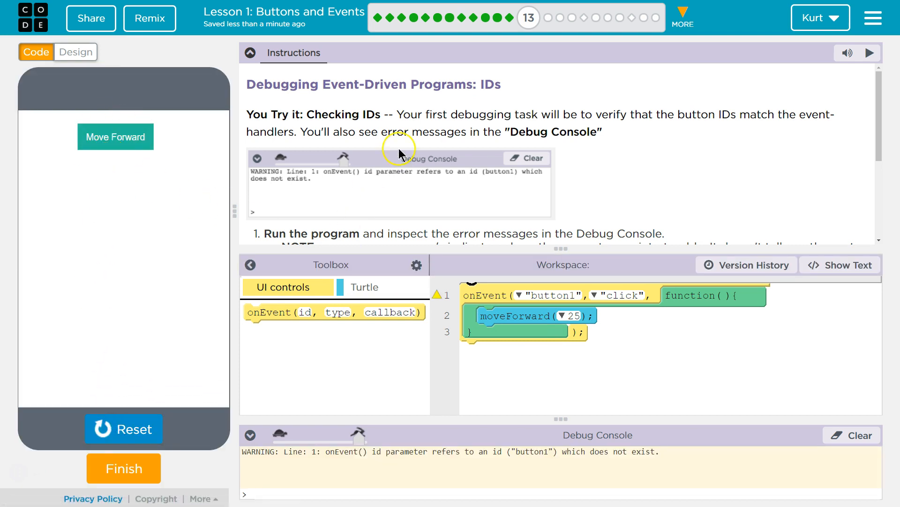
pyautogui.moveTo(585, 198)
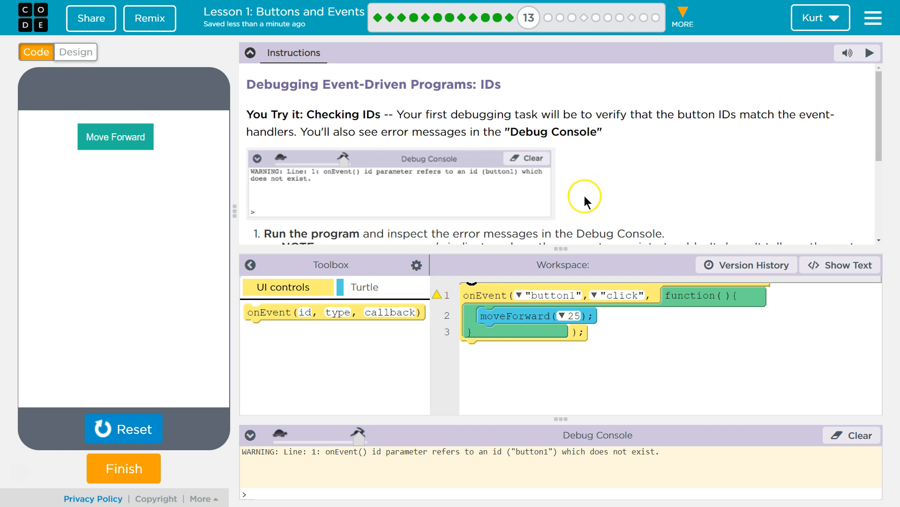
pyautogui.scroll(-3)
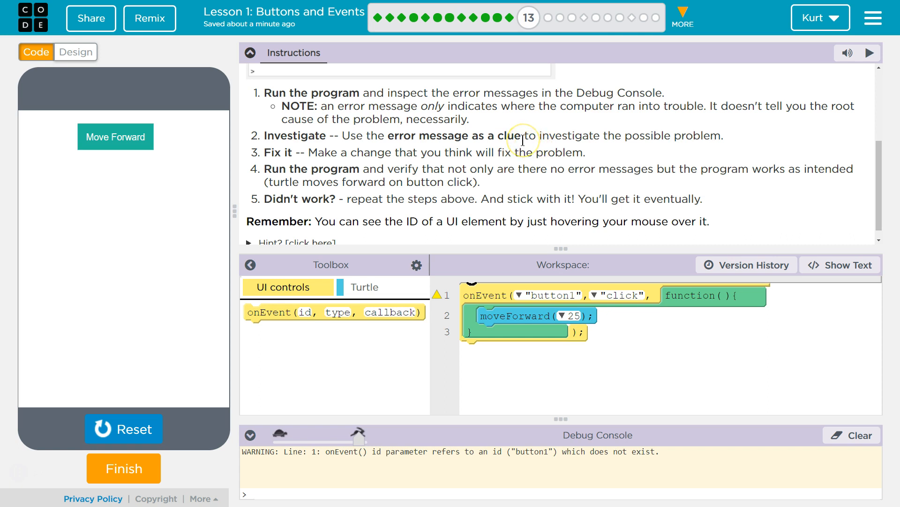
pyautogui.moveTo(555, 151)
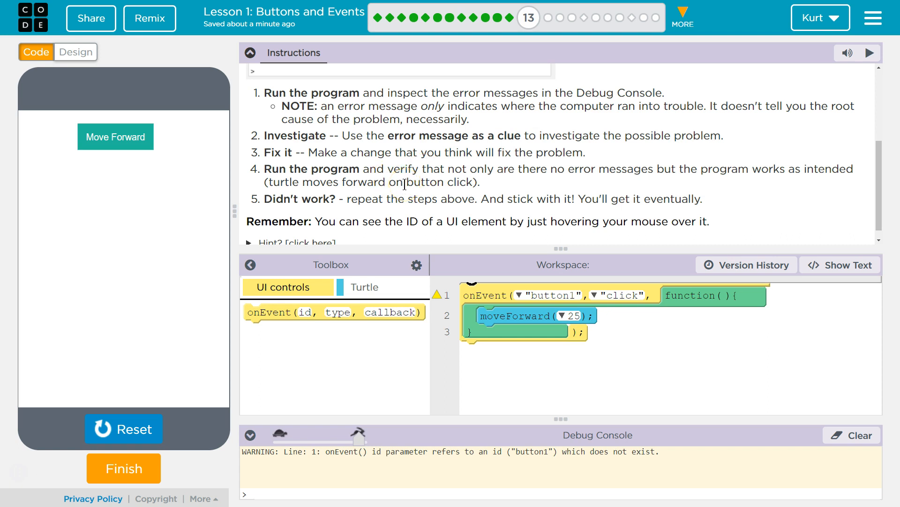
pyautogui.moveTo(680, 166)
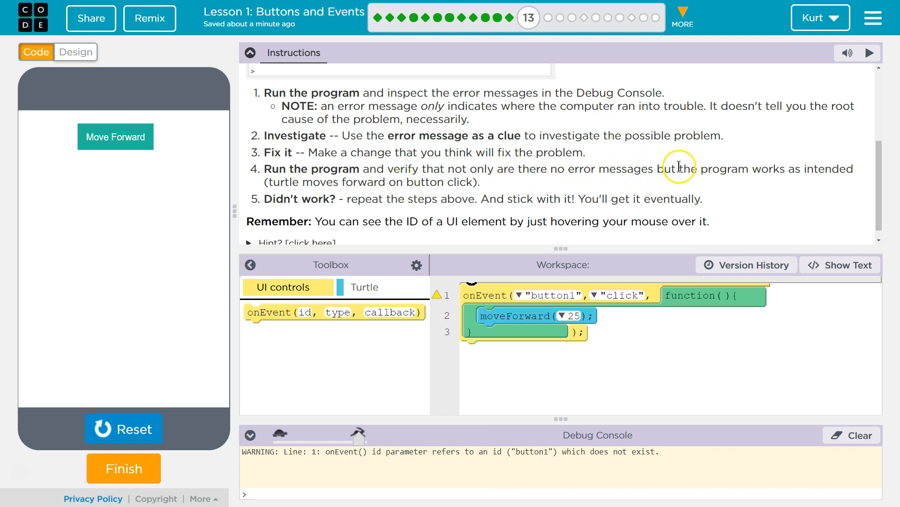
pyautogui.moveTo(378, 194)
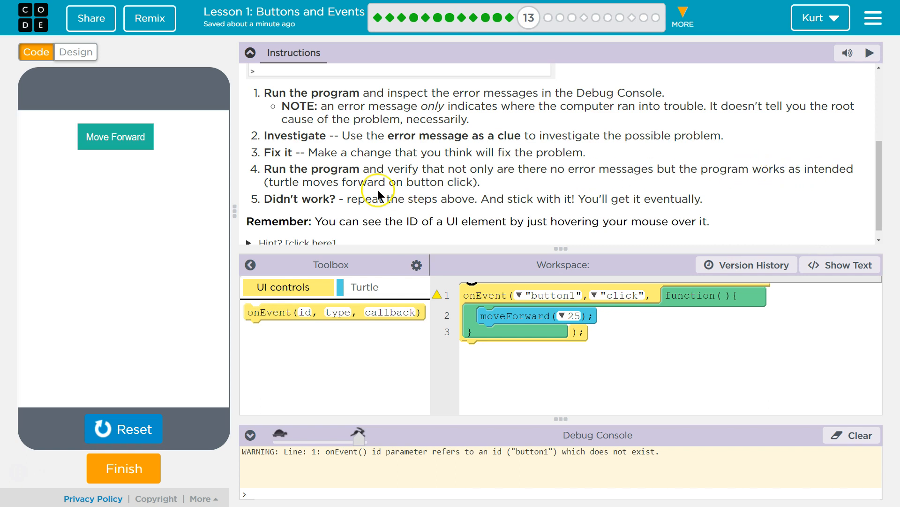
pyautogui.scroll(-3)
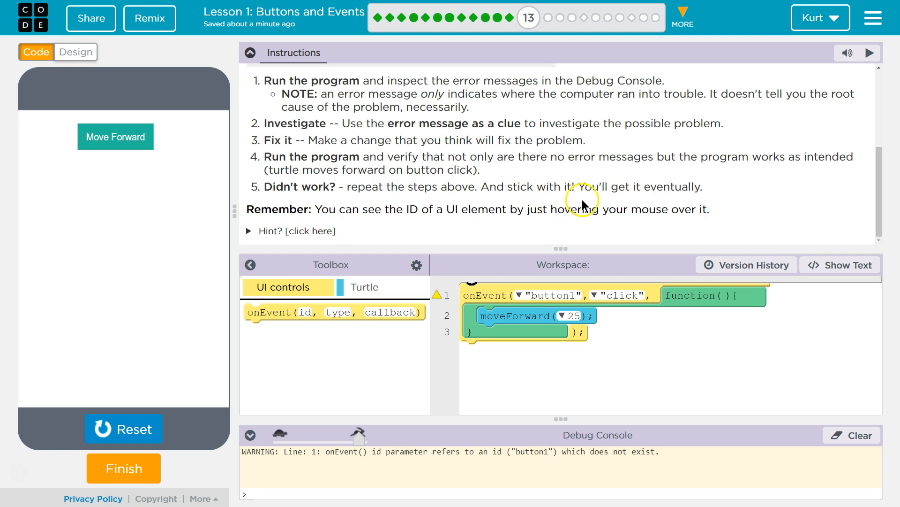
# - In Design mode, inspect the Move Forward button and find its id is forwardBtn
pyautogui.click(75, 52)
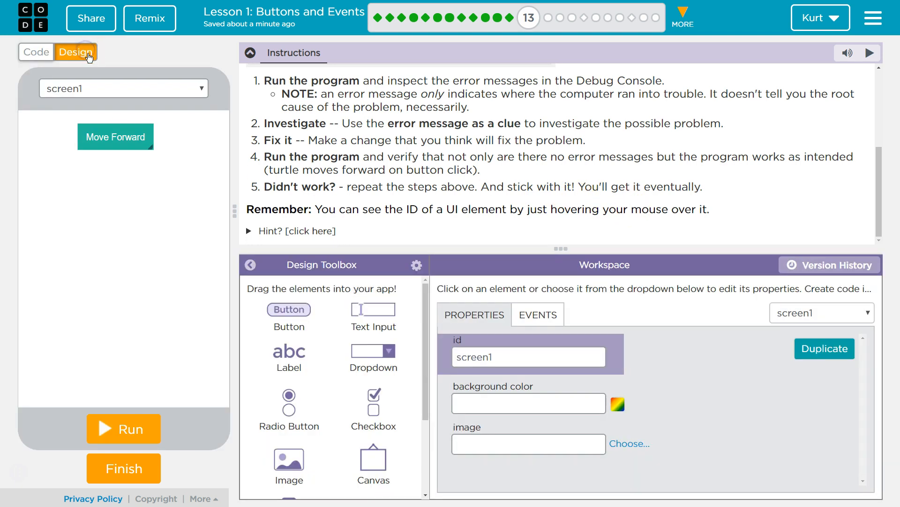
pyautogui.click(36, 52)
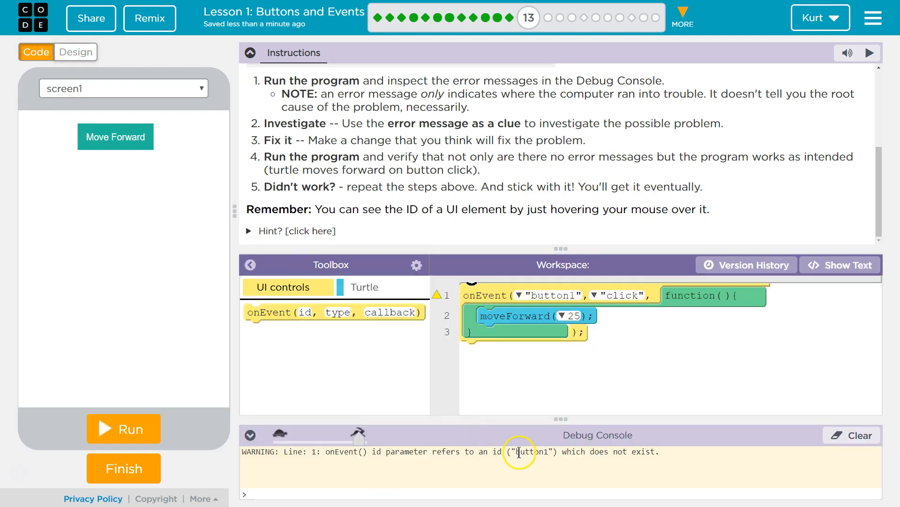
pyautogui.click(75, 52)
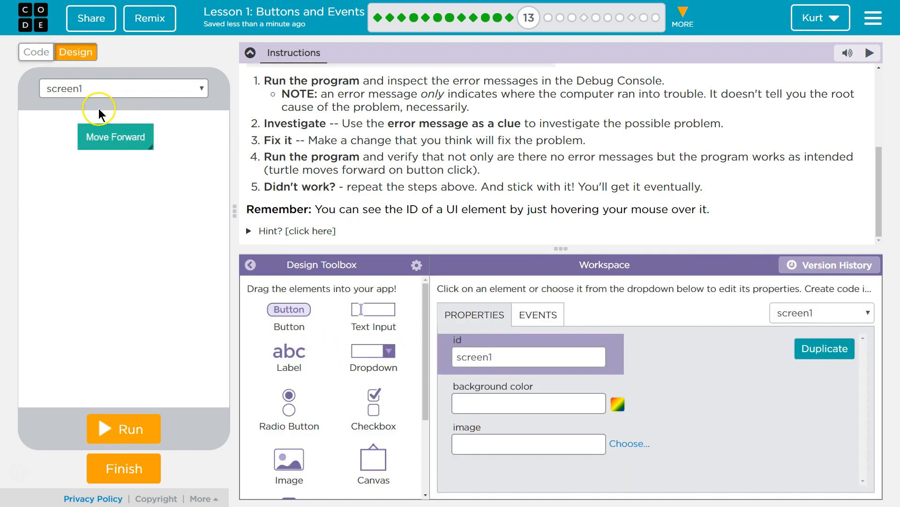
pyautogui.click(115, 137)
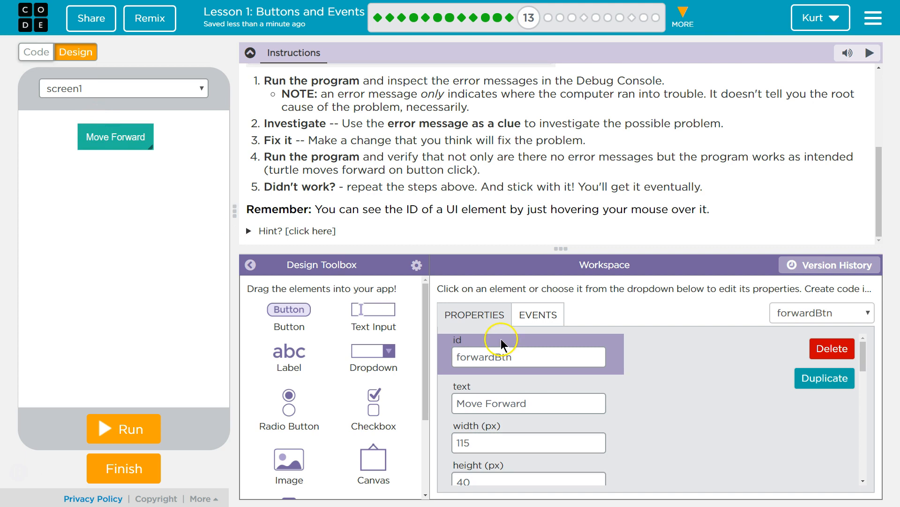
pyautogui.tripleClick(527, 356)
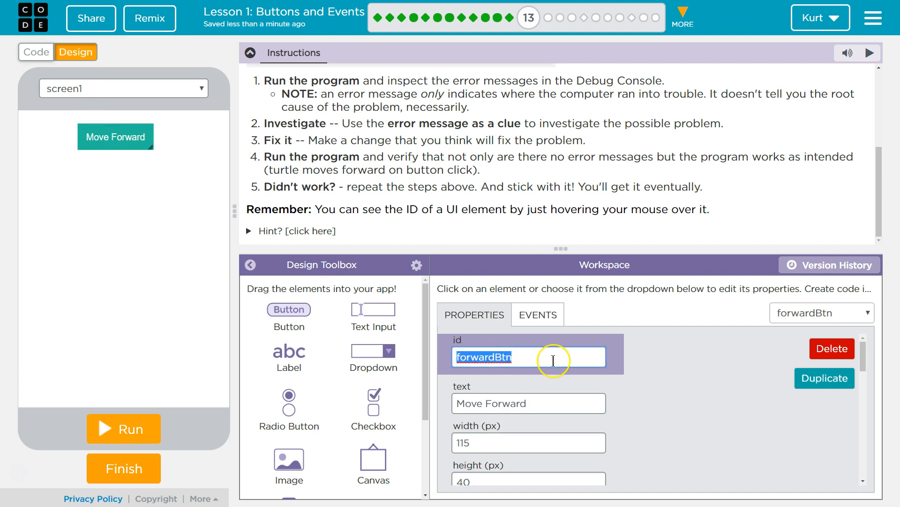
pyautogui.moveTo(444, 297)
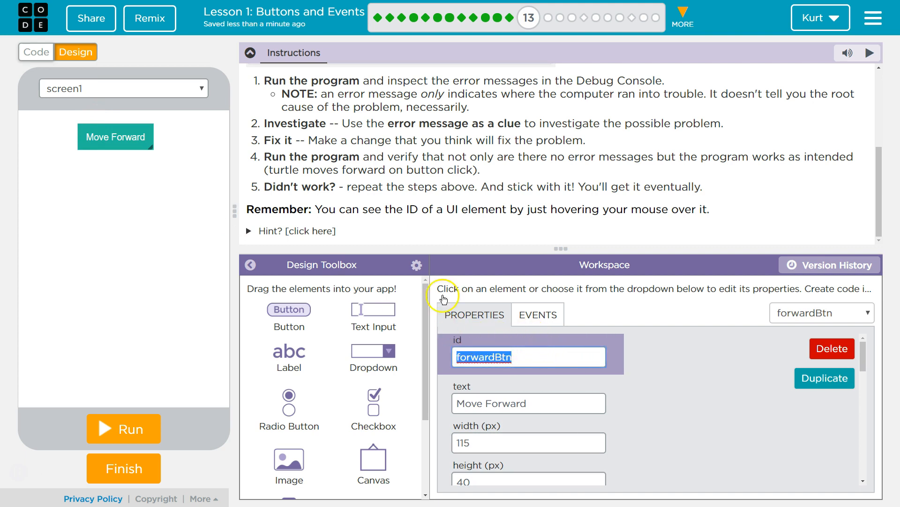
# - Back in Code, set the onEvent handler's id to forwardBtn instead of button1
pyautogui.click(37, 53)
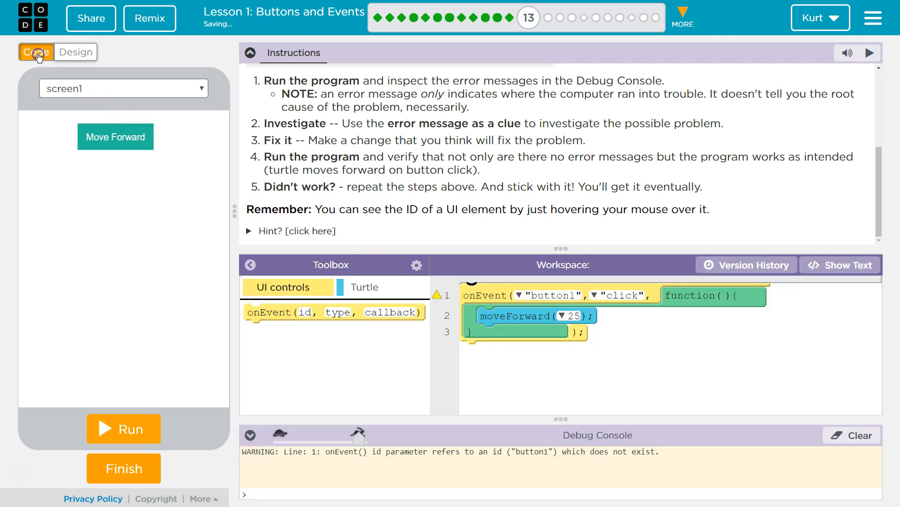
pyautogui.click(552, 295)
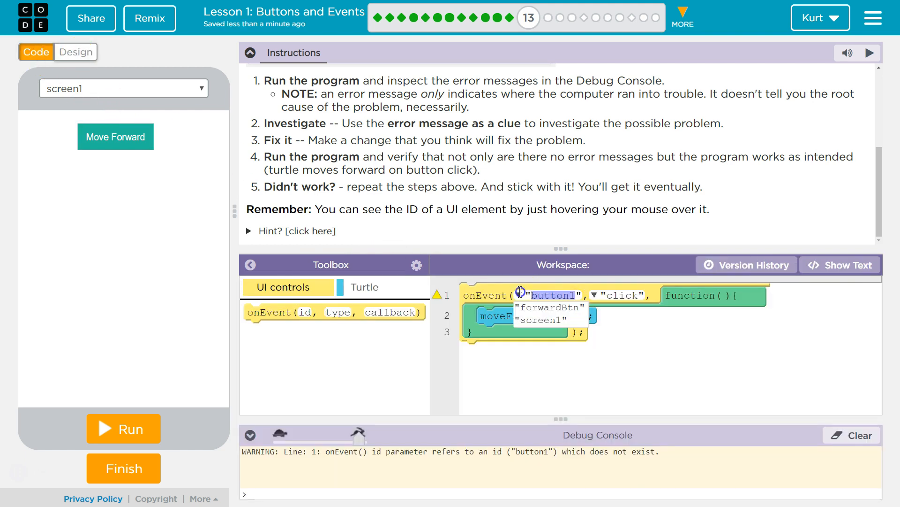
pyautogui.click(547, 307)
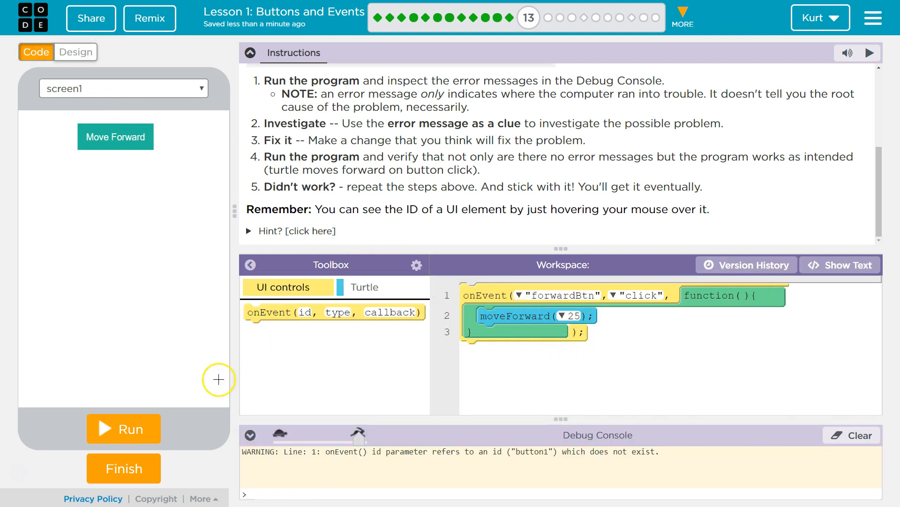
# - Run the fixed app and move the turtle forward with the Move Forward button
pyautogui.click(123, 428)
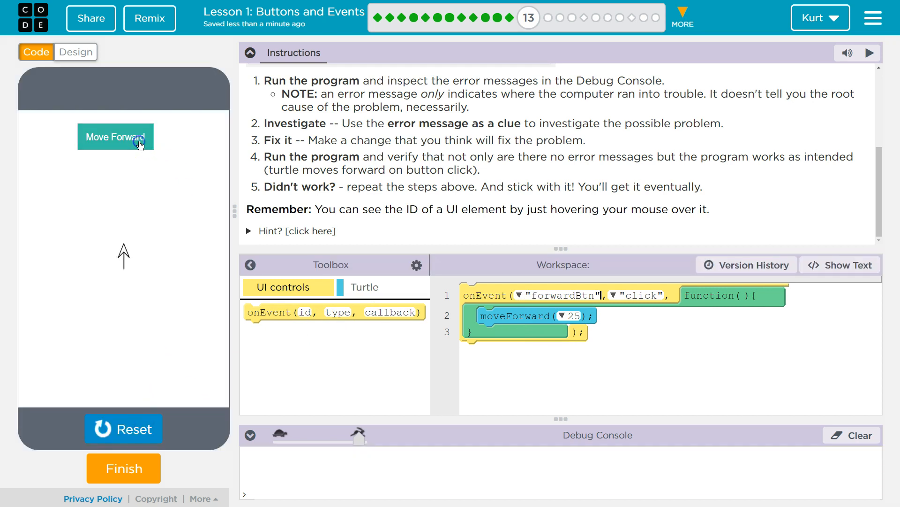
pyautogui.click(116, 137)
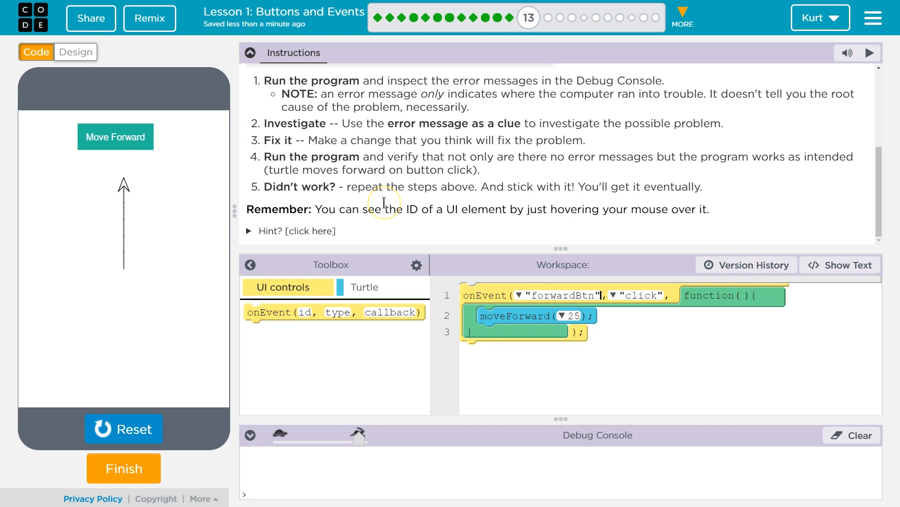
pyautogui.moveTo(501, 209)
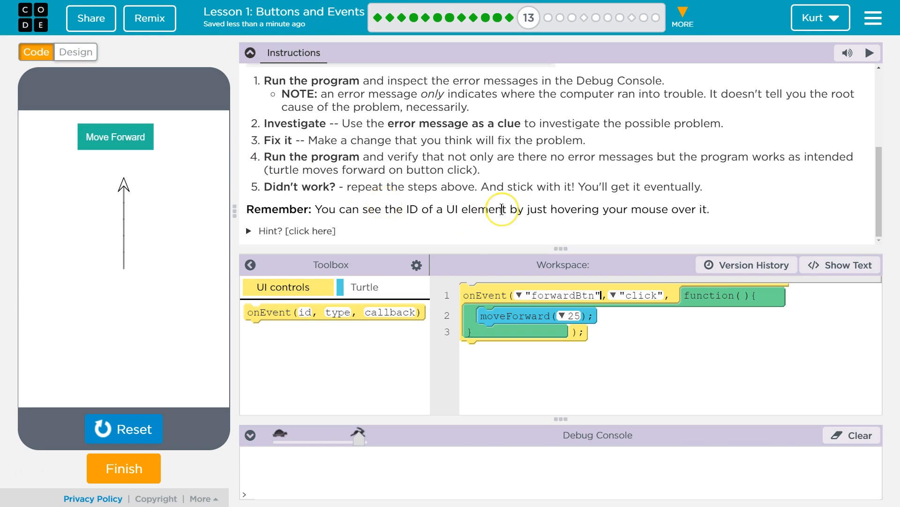